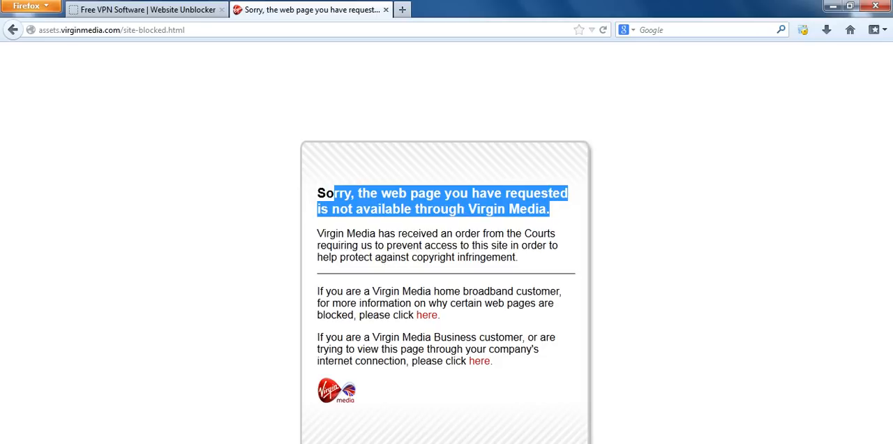
left_click(145, 10)
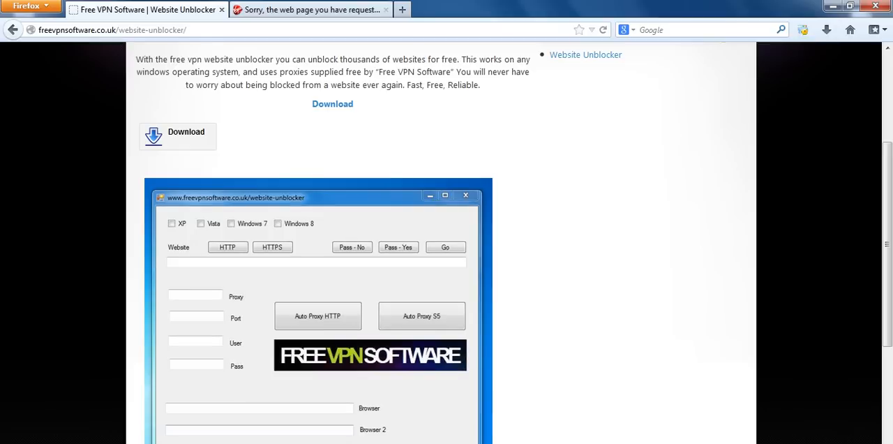
left_click(311, 9)
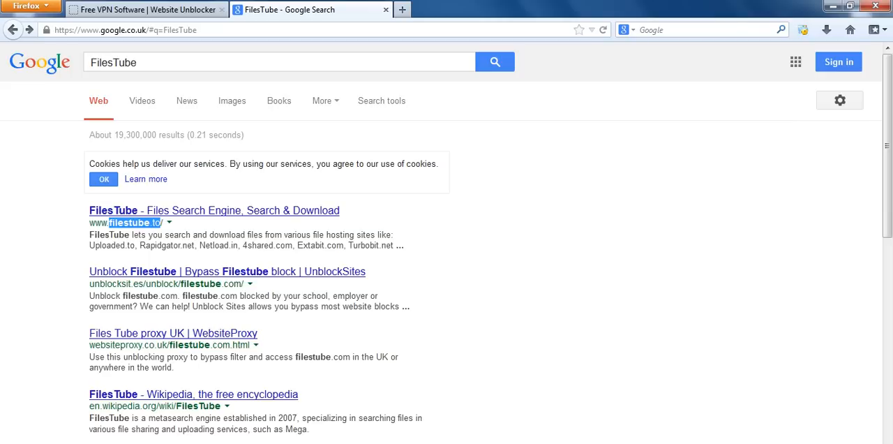
left_click(214, 210)
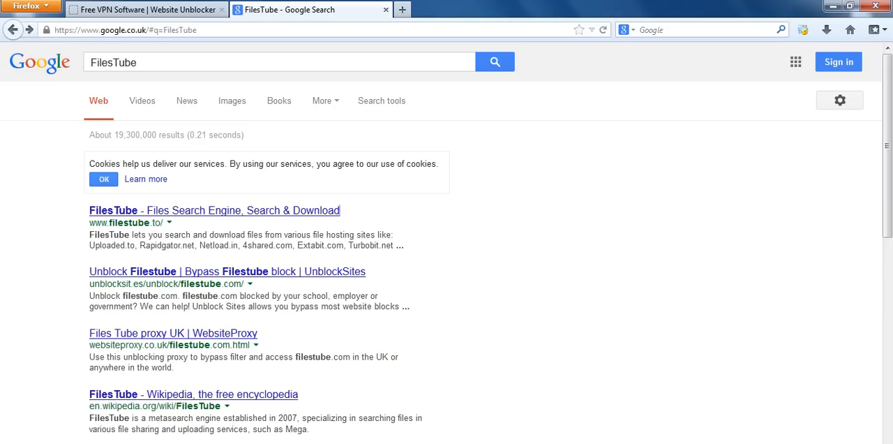
Step: Switch to the Free VPN Software Website Unblocker tab and scroll through the page
left_click(144, 9)
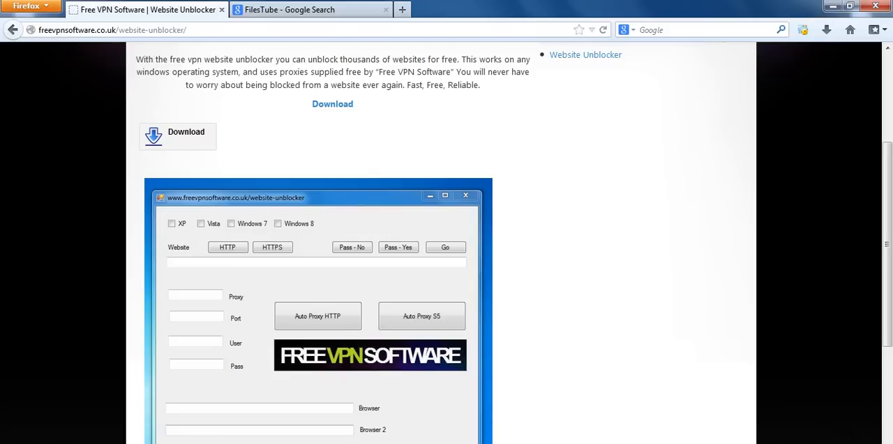
scroll("up", 3)
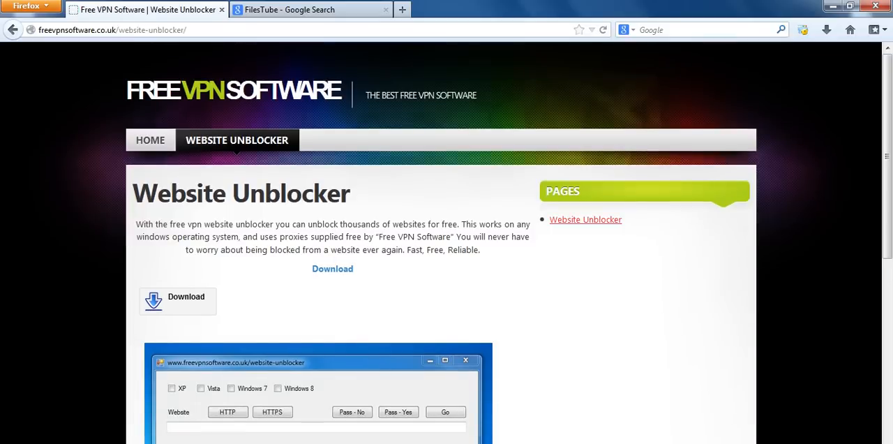
scroll("down", 3)
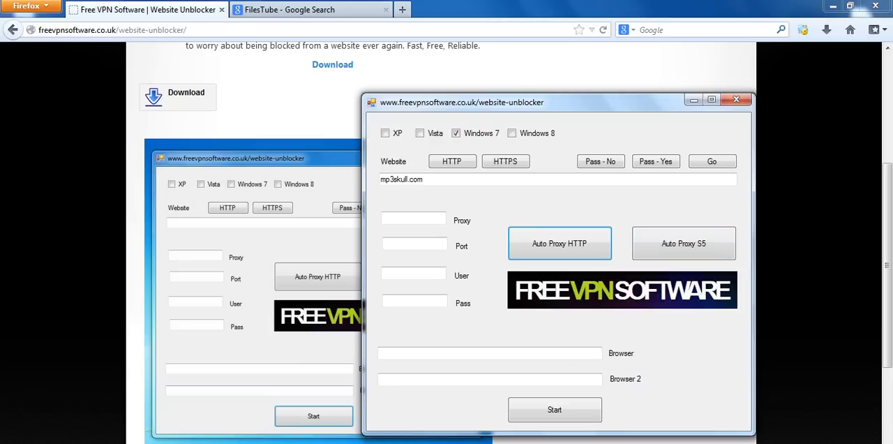
Step: Replace mp3skull.com with filestube.to in the unblocker, then return to FilesTube results
triple_click(401, 179)
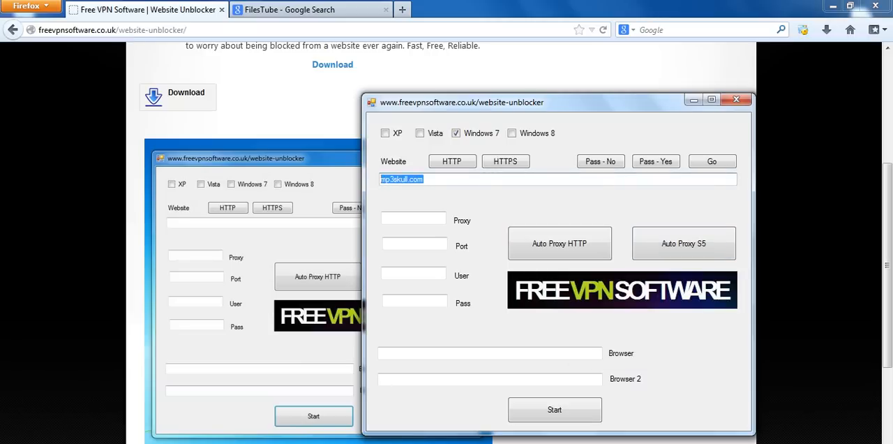
type("filestube.to")
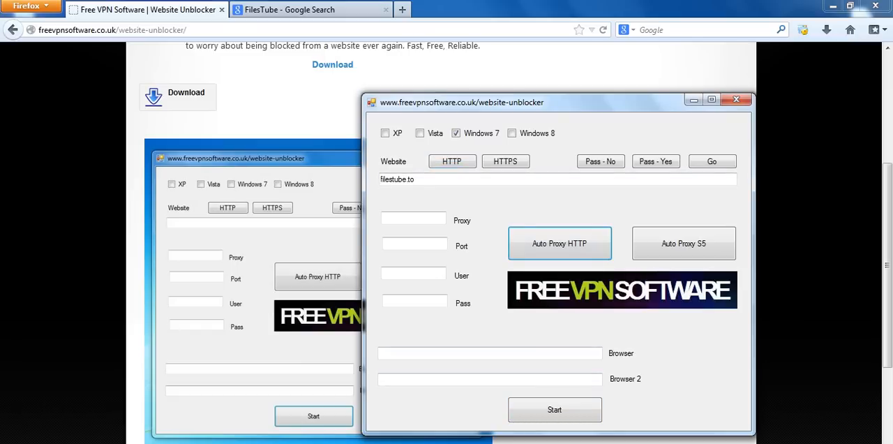
left_click(310, 9)
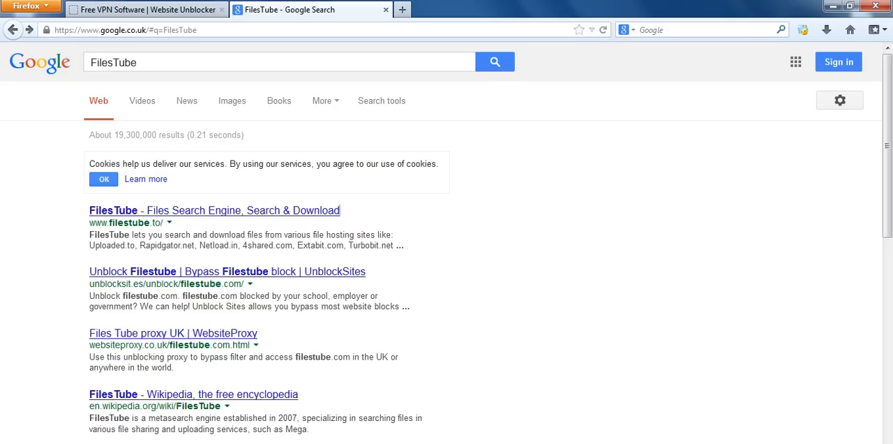
Step: Open 'FilesTube - Files Search Engine' and click into the FilesTube search box
left_click(214, 210)
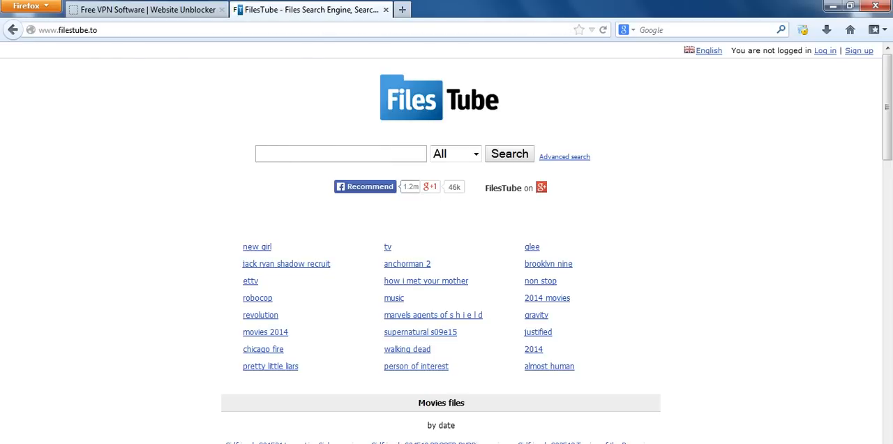
left_click(340, 152)
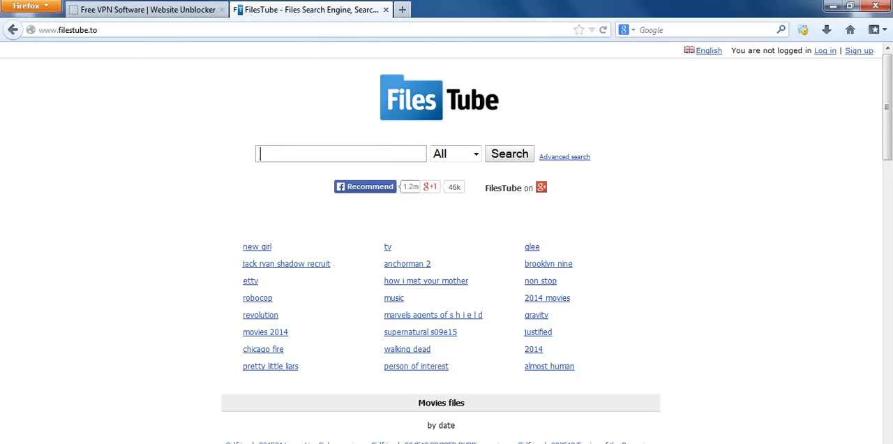